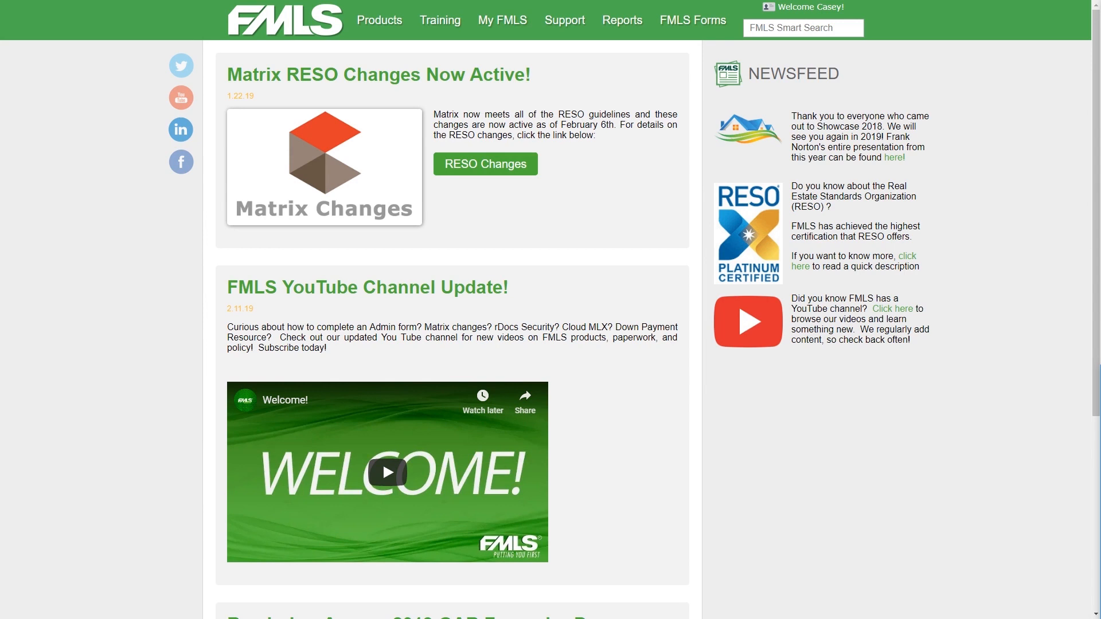
pyautogui.moveTo(745, 303)
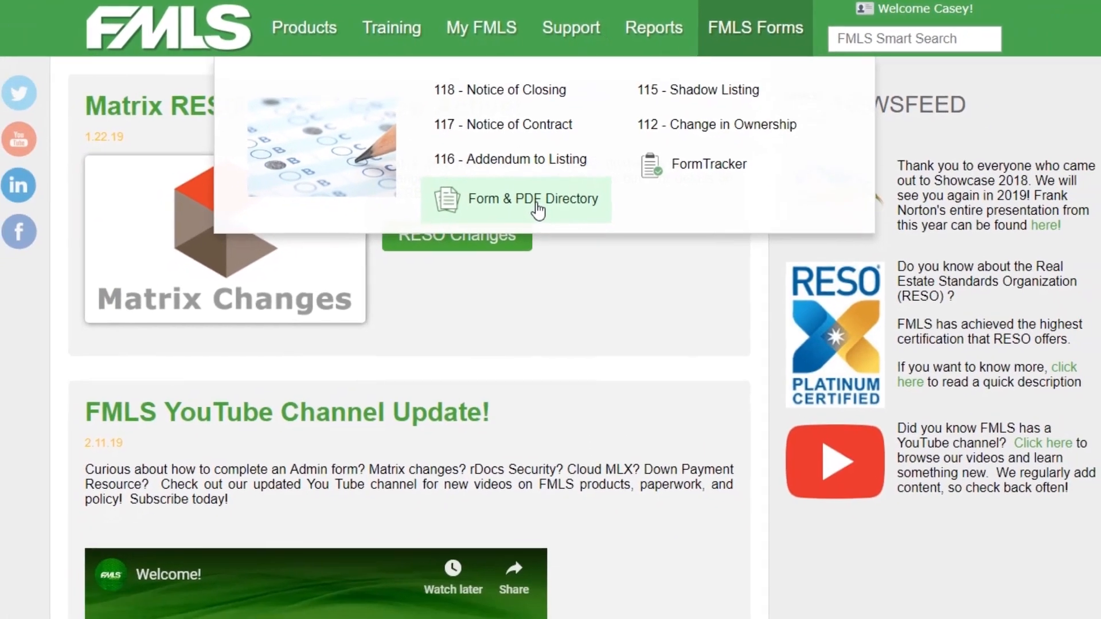
# Go to the Form & PDF Directory listing the administrative forms
pyautogui.click(515, 199)
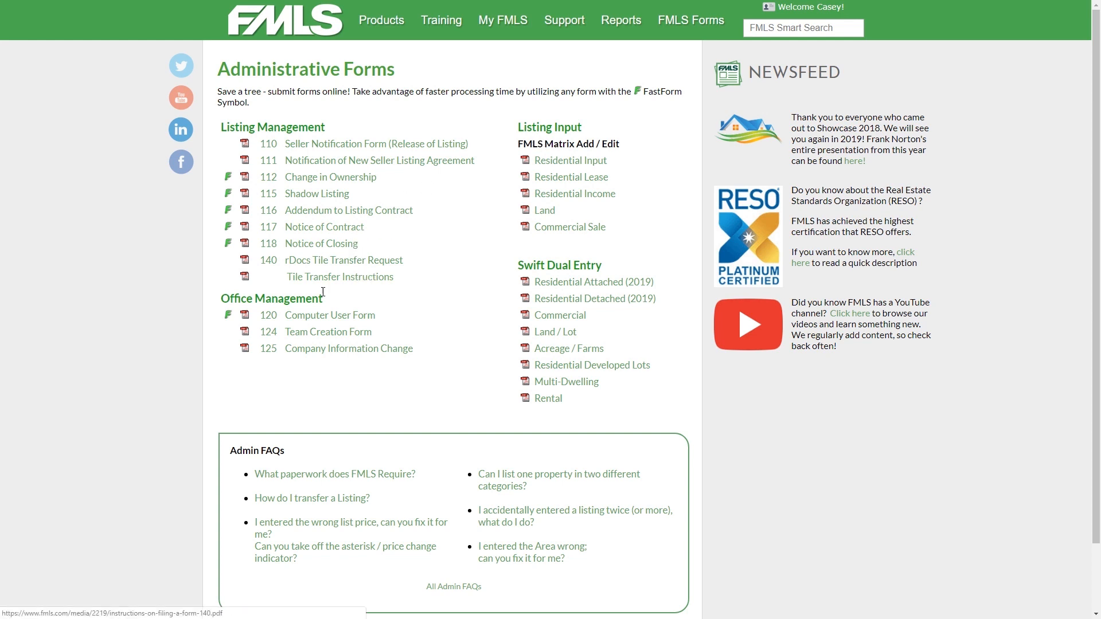
pyautogui.moveTo(345, 320)
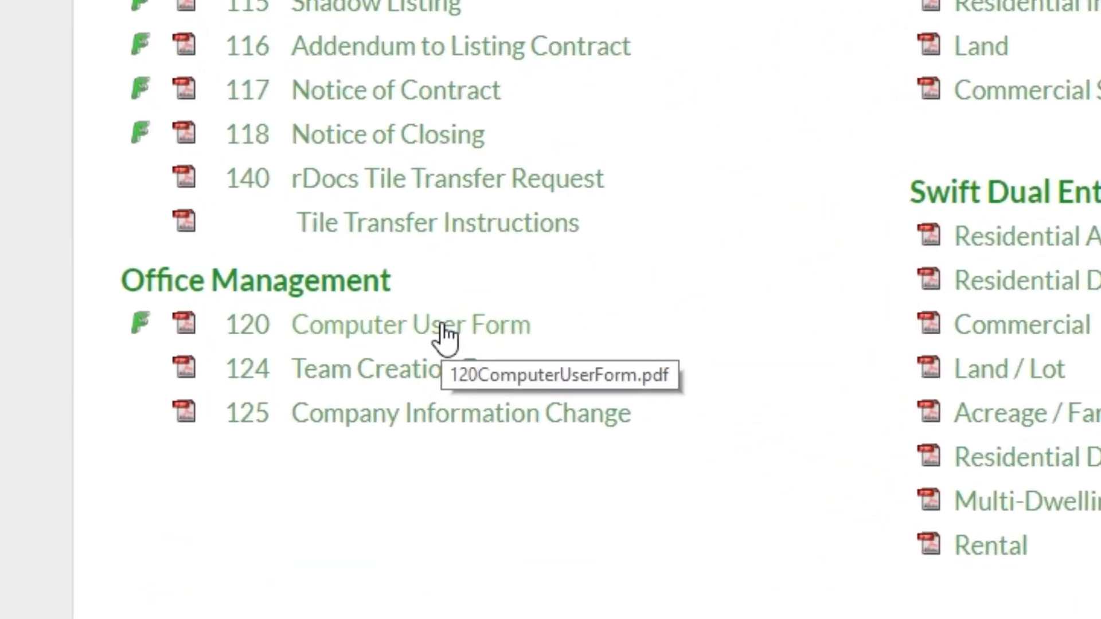
# Load the 120 Computer User Form PDF and tick Add User as the request type
pyautogui.click(411, 325)
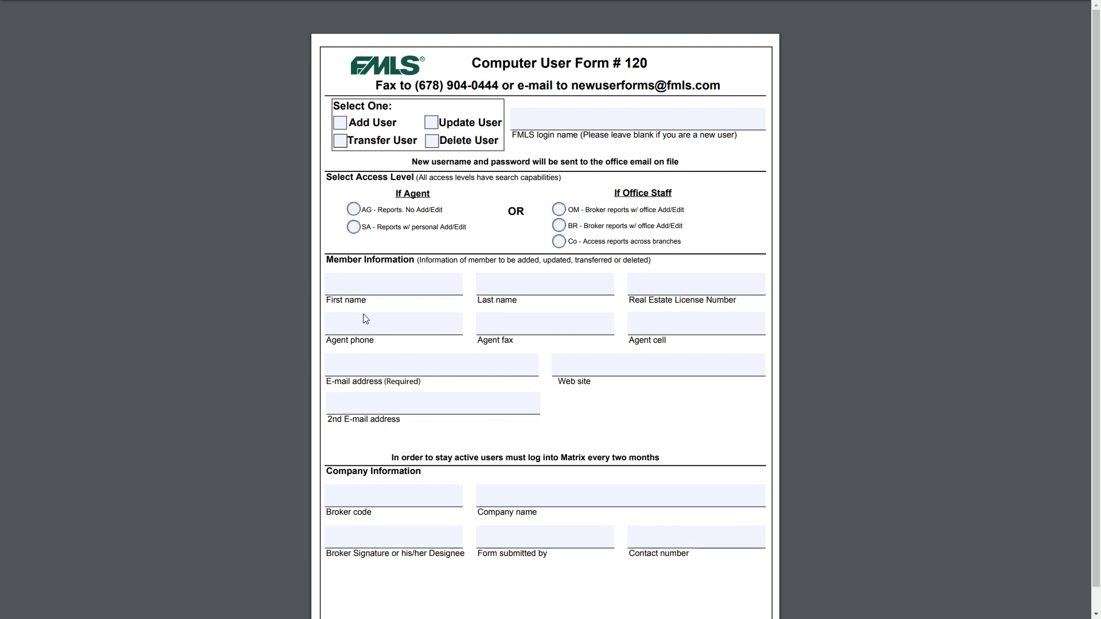
pyautogui.click(340, 123)
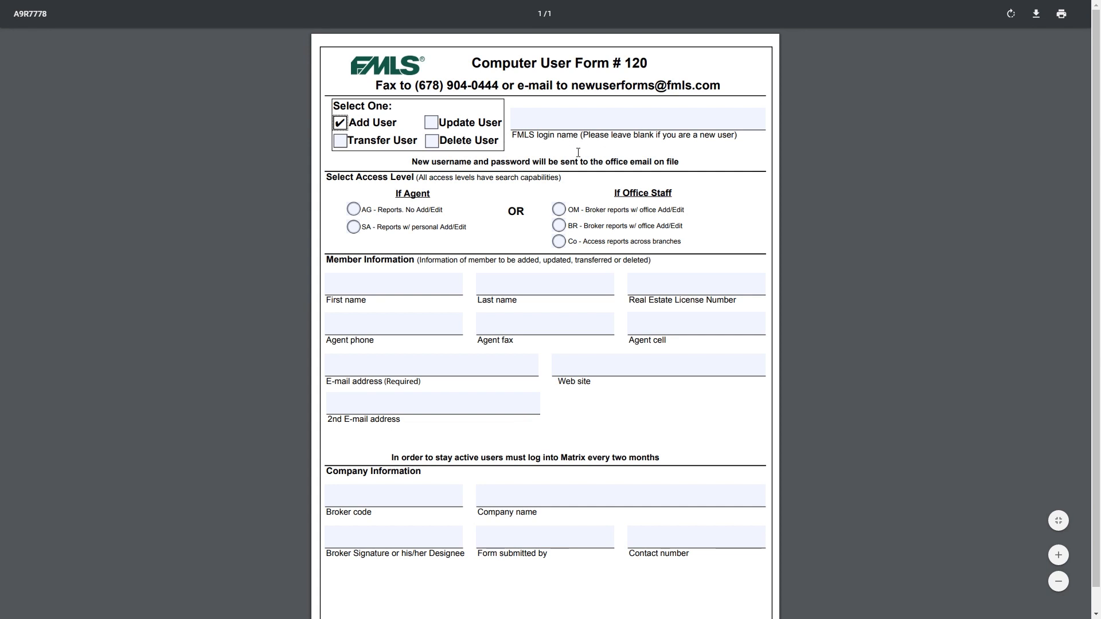
pyautogui.moveTo(605, 139)
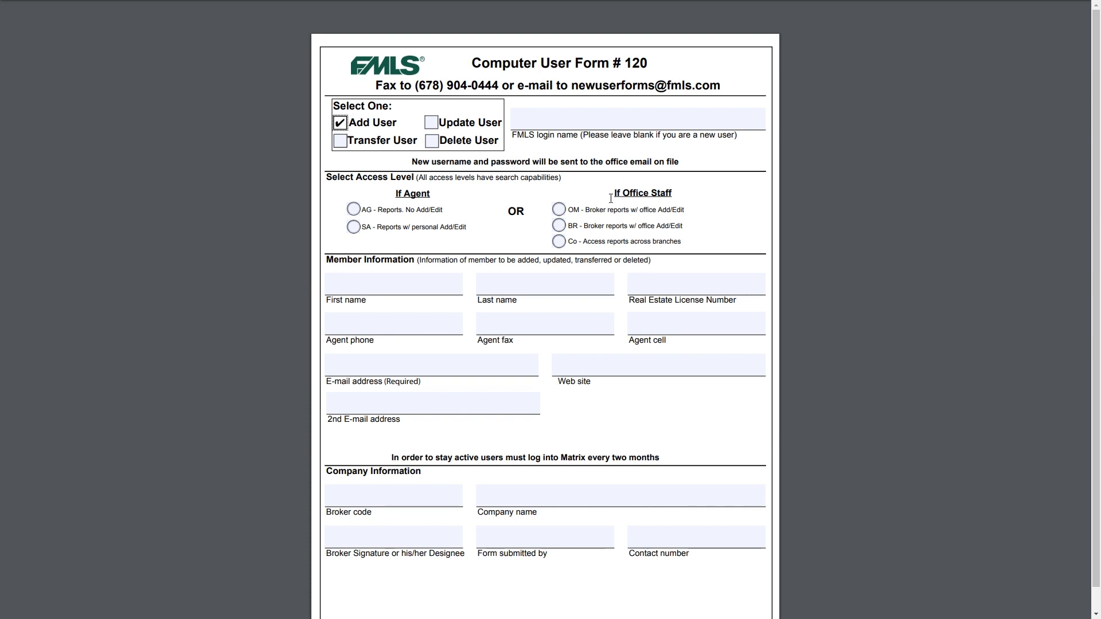
pyautogui.moveTo(584, 270)
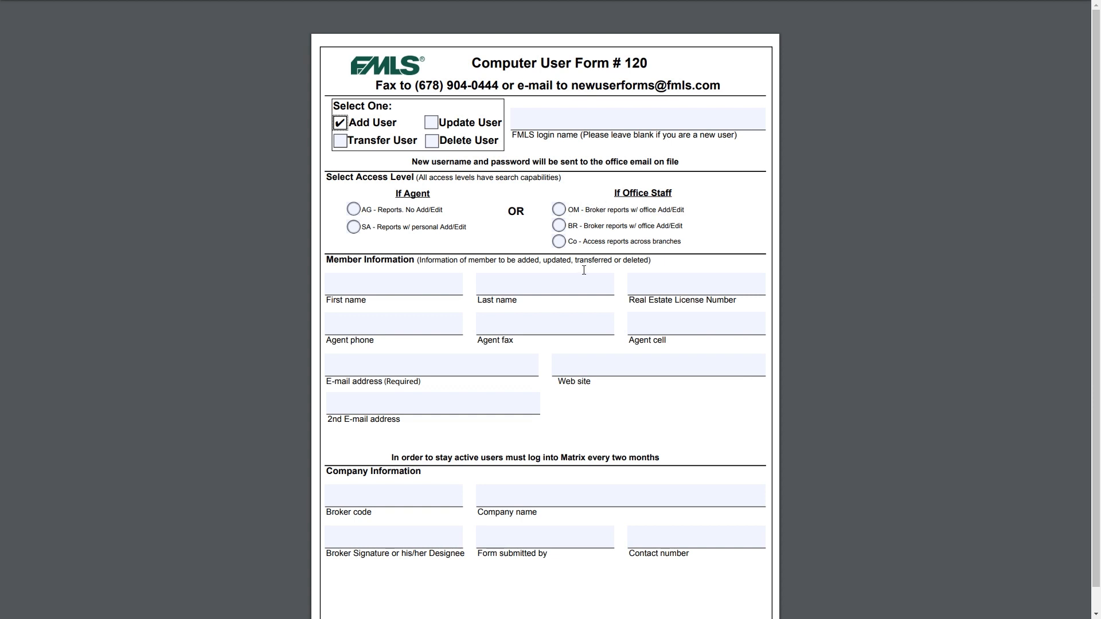
pyautogui.moveTo(623, 256)
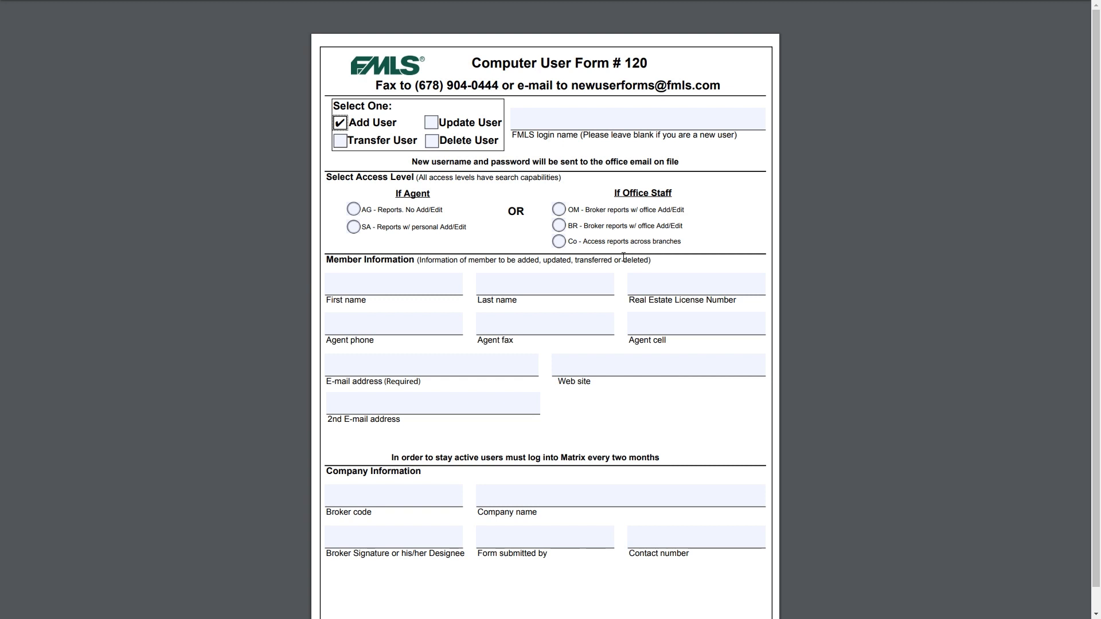
pyautogui.moveTo(400, 317)
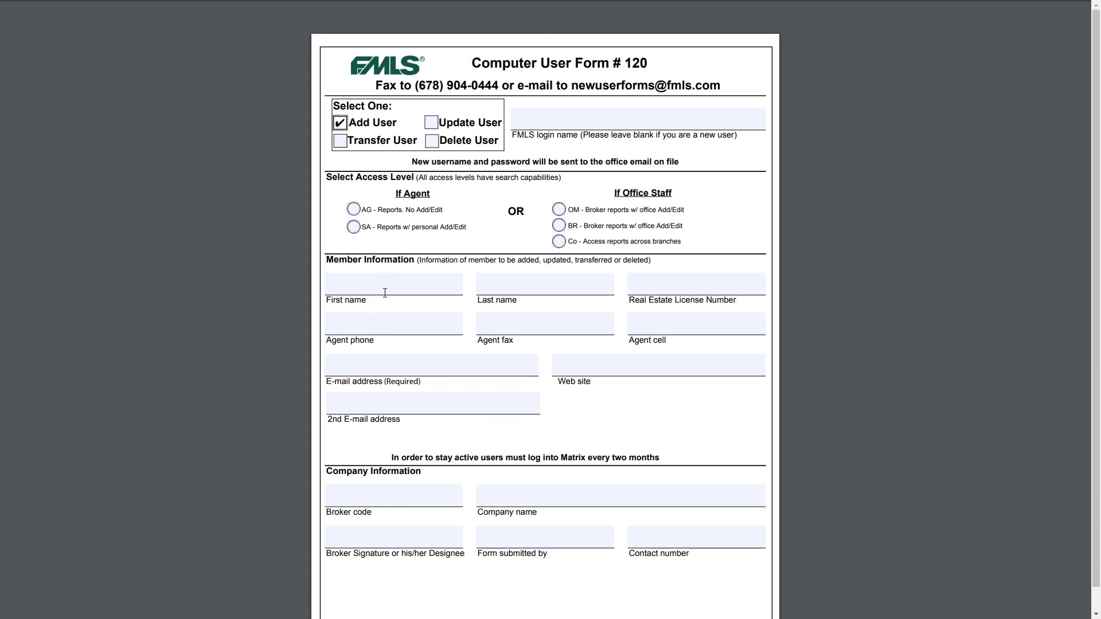
pyautogui.moveTo(349, 347)
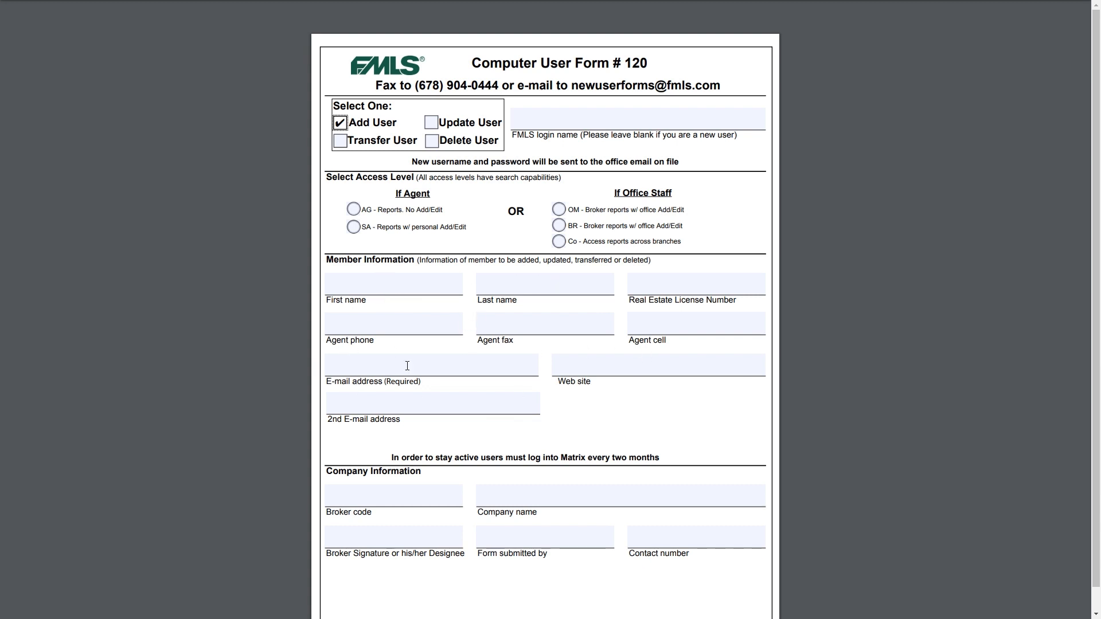
pyautogui.moveTo(528, 448)
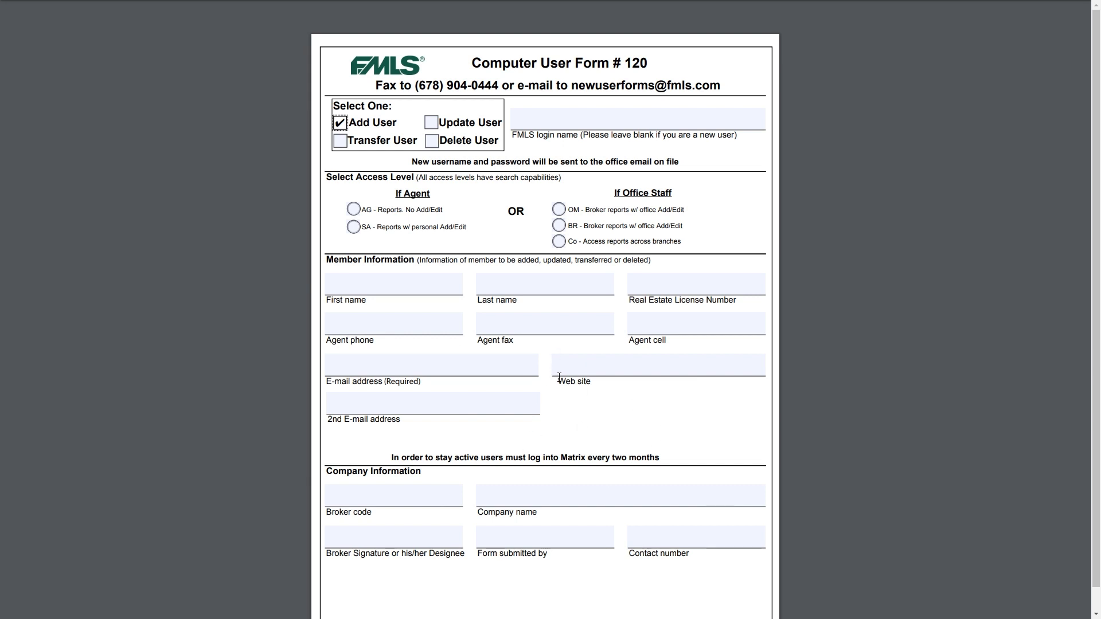
pyautogui.moveTo(668, 278)
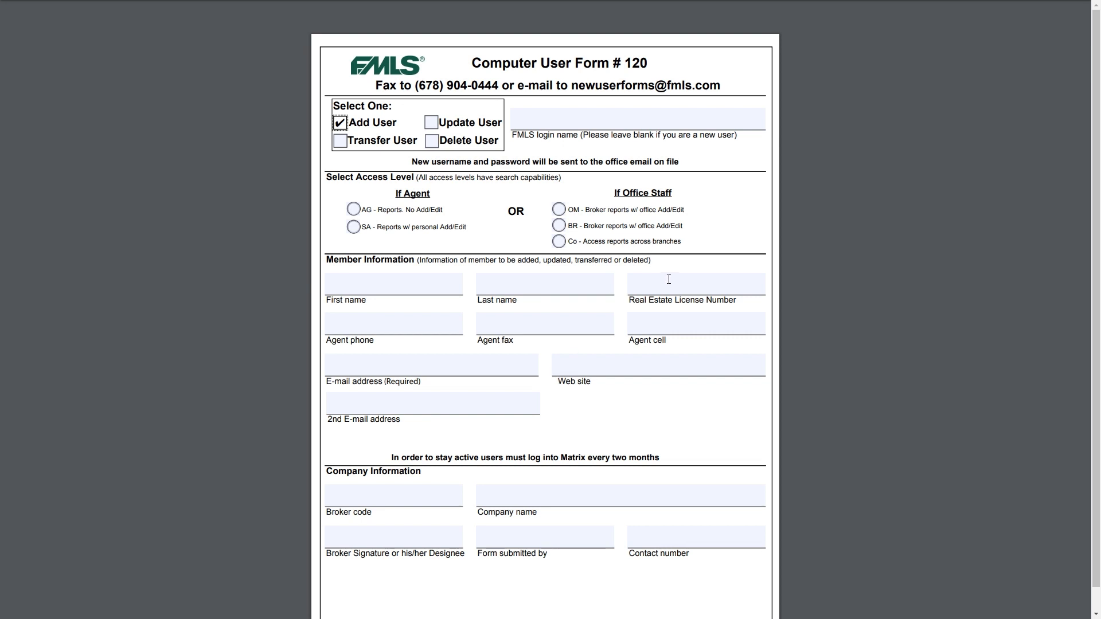
pyautogui.click(695, 283)
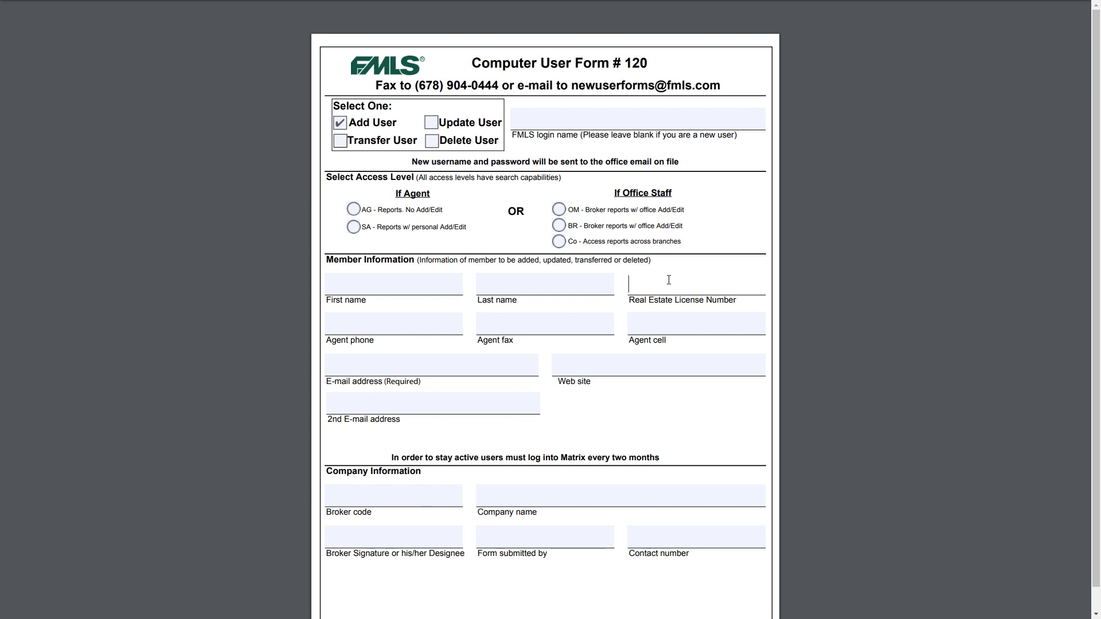
pyautogui.write('STAFF')
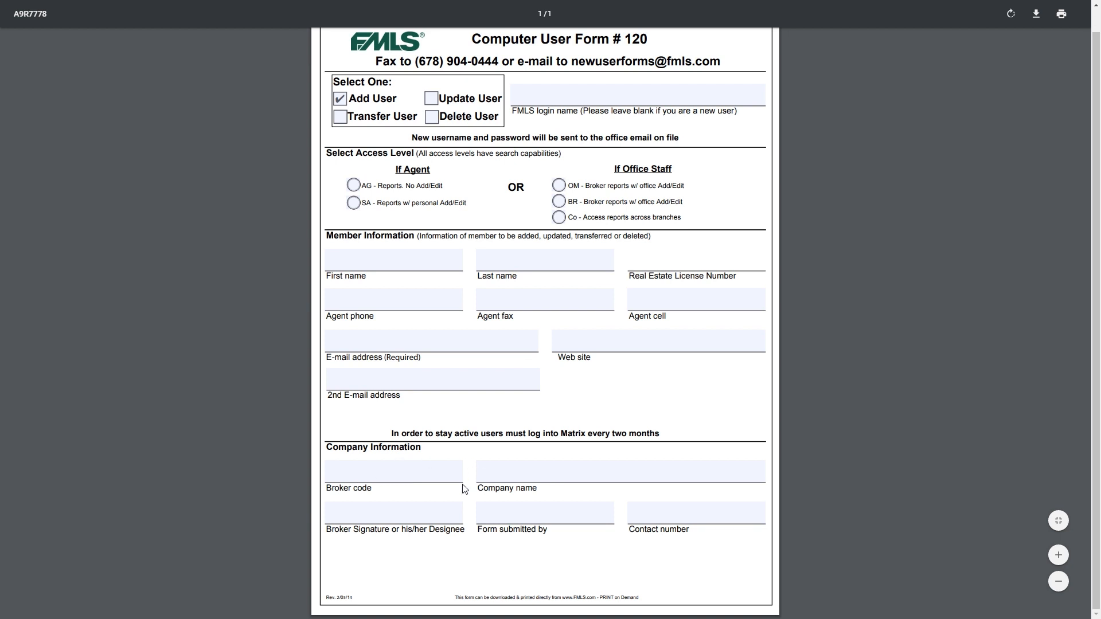
pyautogui.moveTo(454, 539)
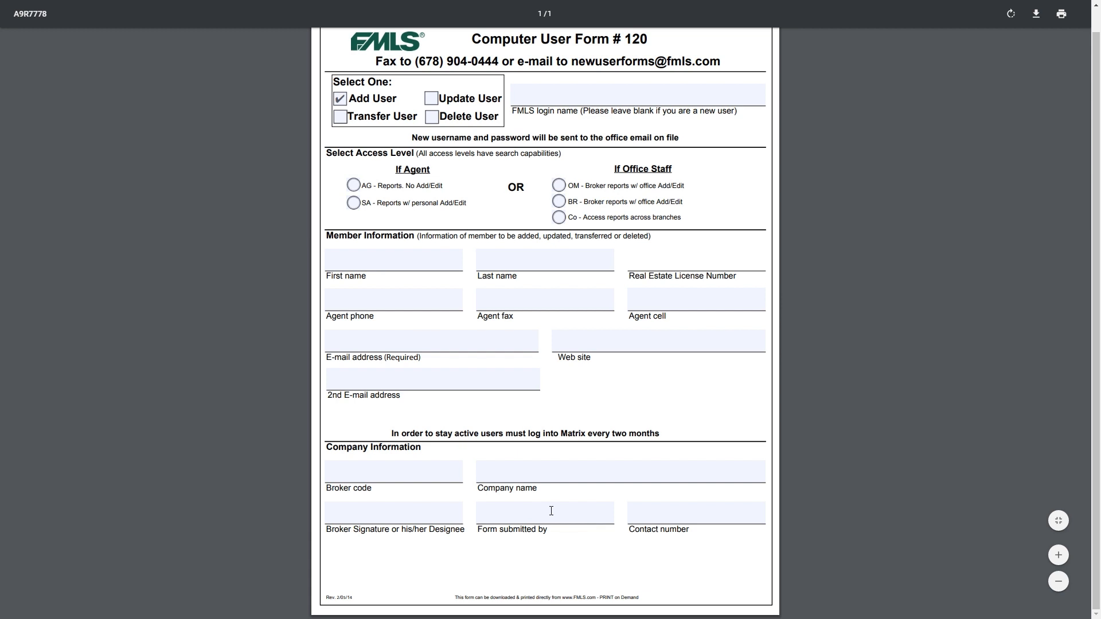
pyautogui.scroll(3)
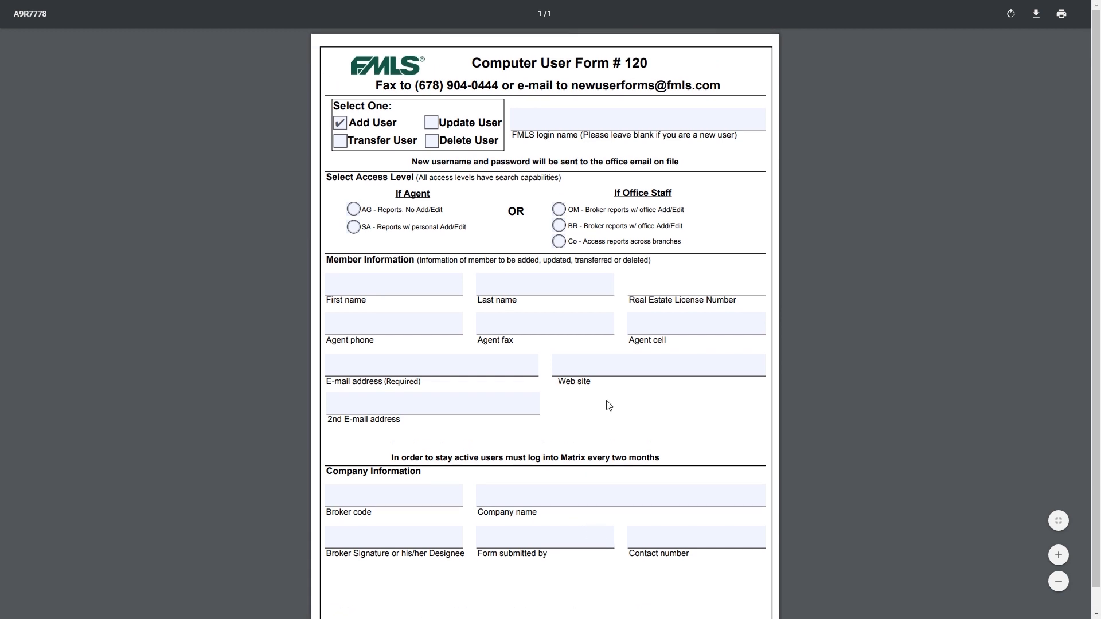
pyautogui.moveTo(579, 97)
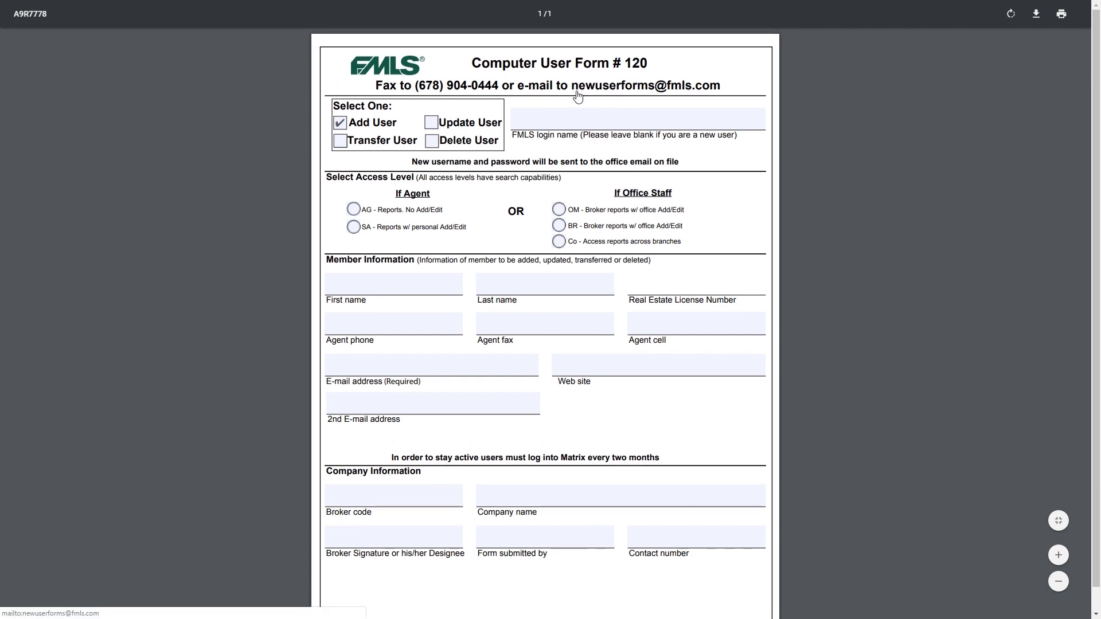
pyautogui.moveTo(702, 99)
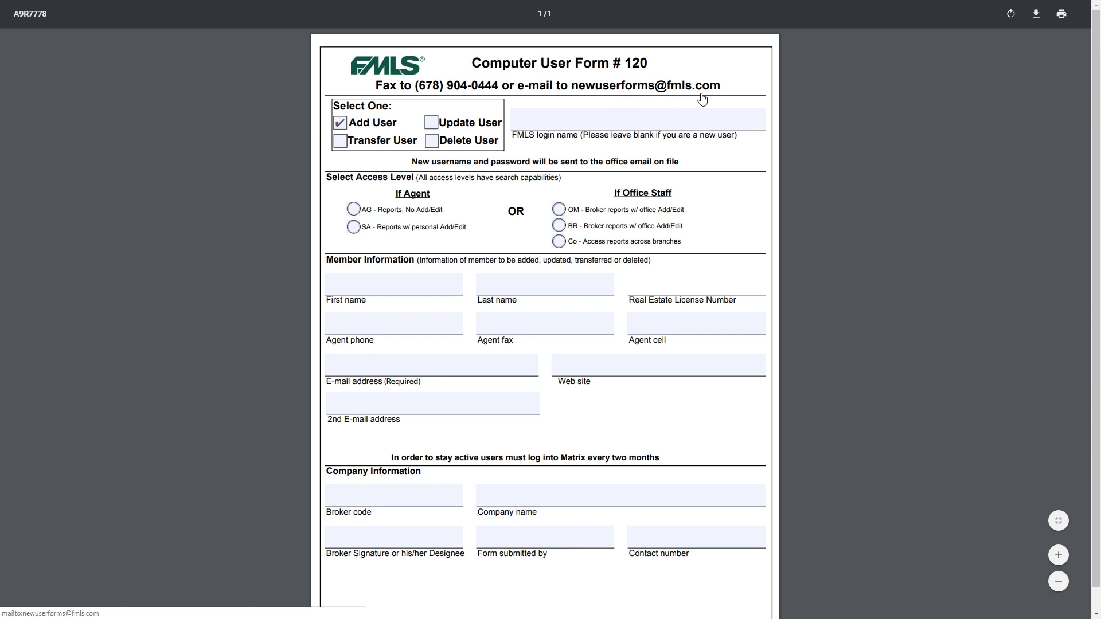
pyautogui.moveTo(655, 98)
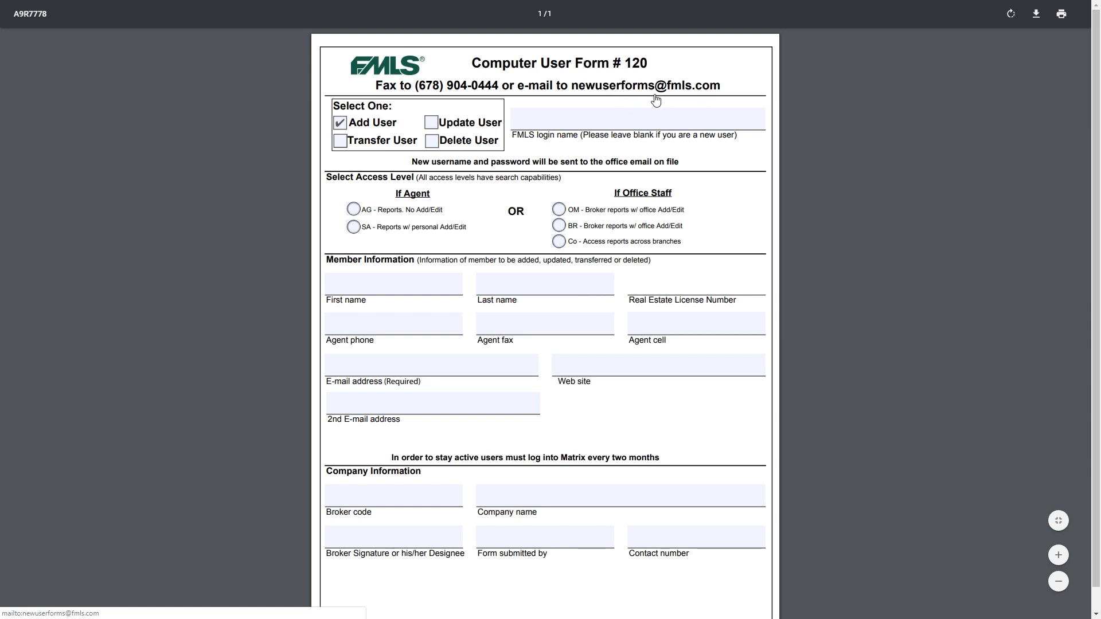
pyautogui.moveTo(490, 108)
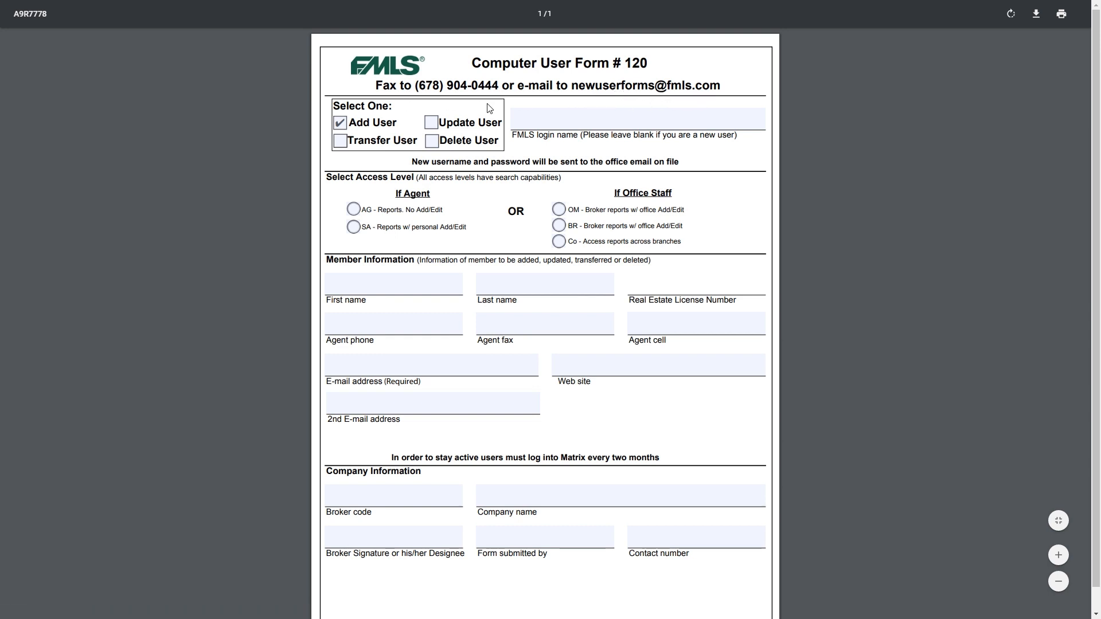
pyautogui.moveTo(579, 95)
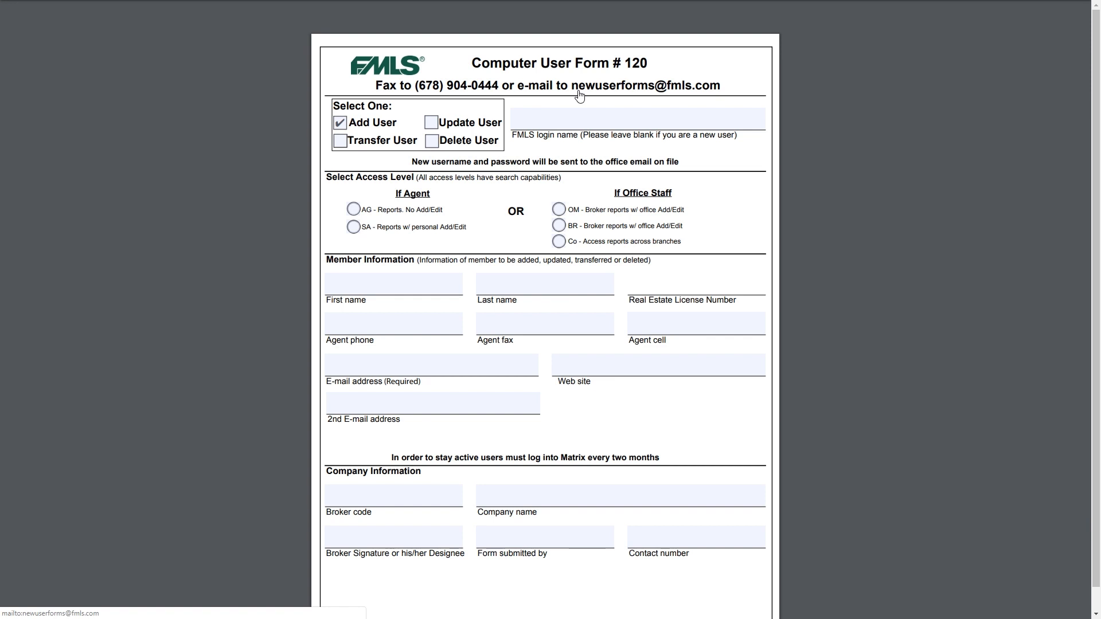
pyautogui.moveTo(589, 96)
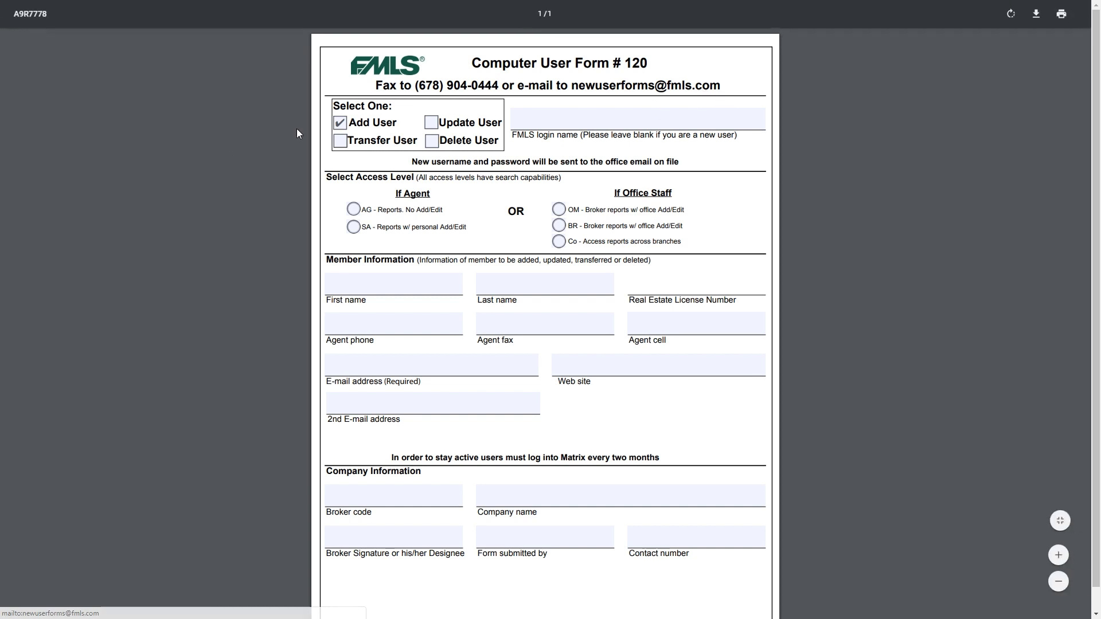
# Untick Add User and tick Update User as the request type
pyautogui.click(340, 123)
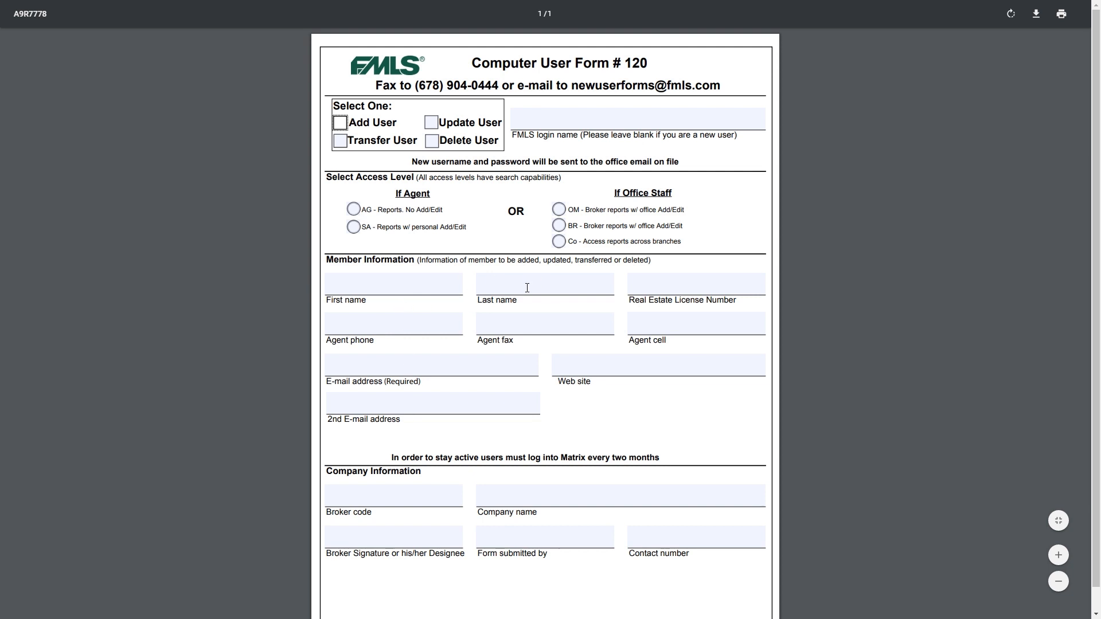
pyautogui.moveTo(443, 371)
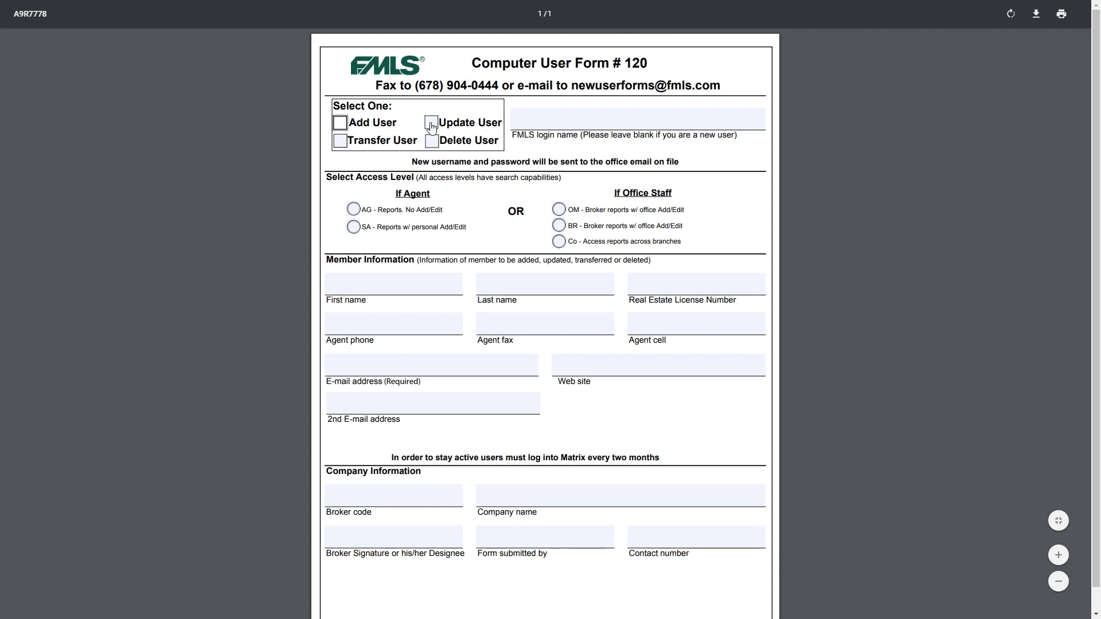
pyautogui.click(432, 123)
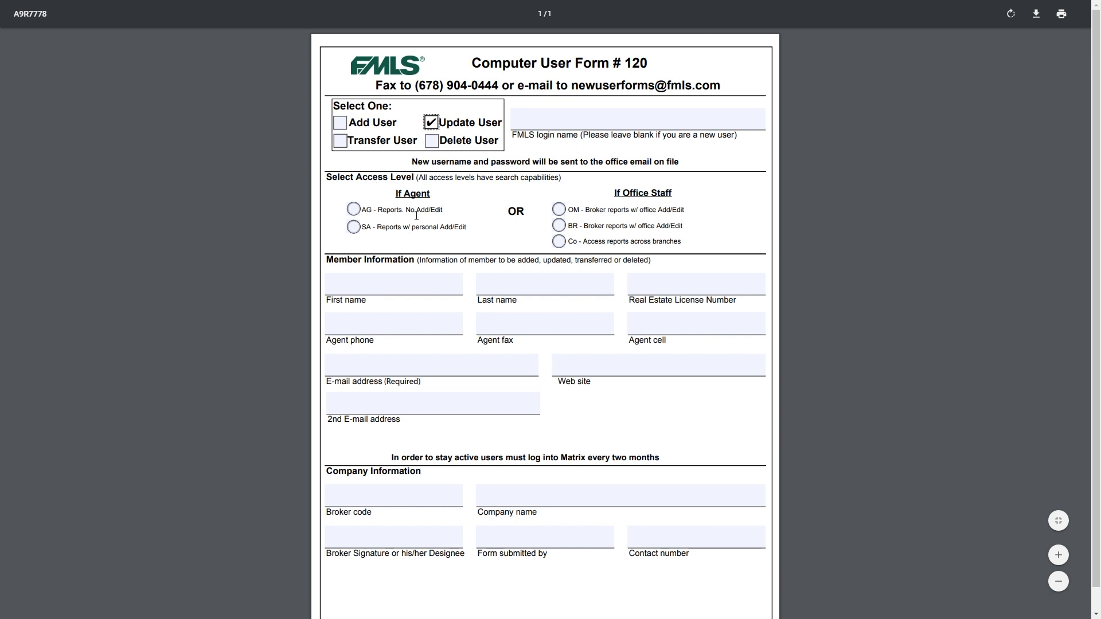
pyautogui.moveTo(430, 230)
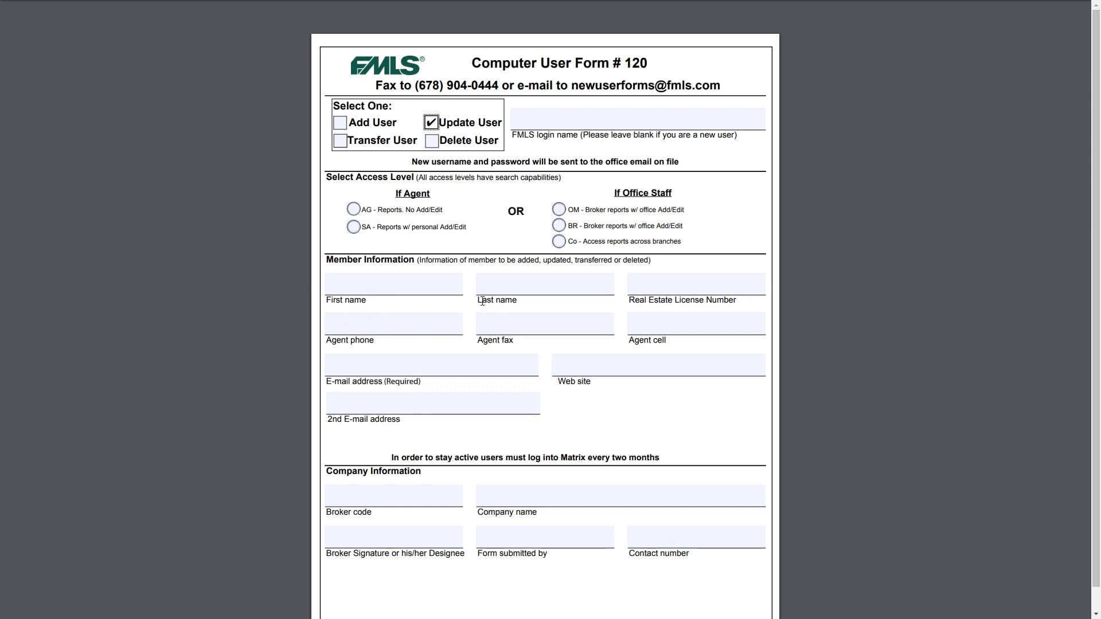
pyautogui.moveTo(568, 498)
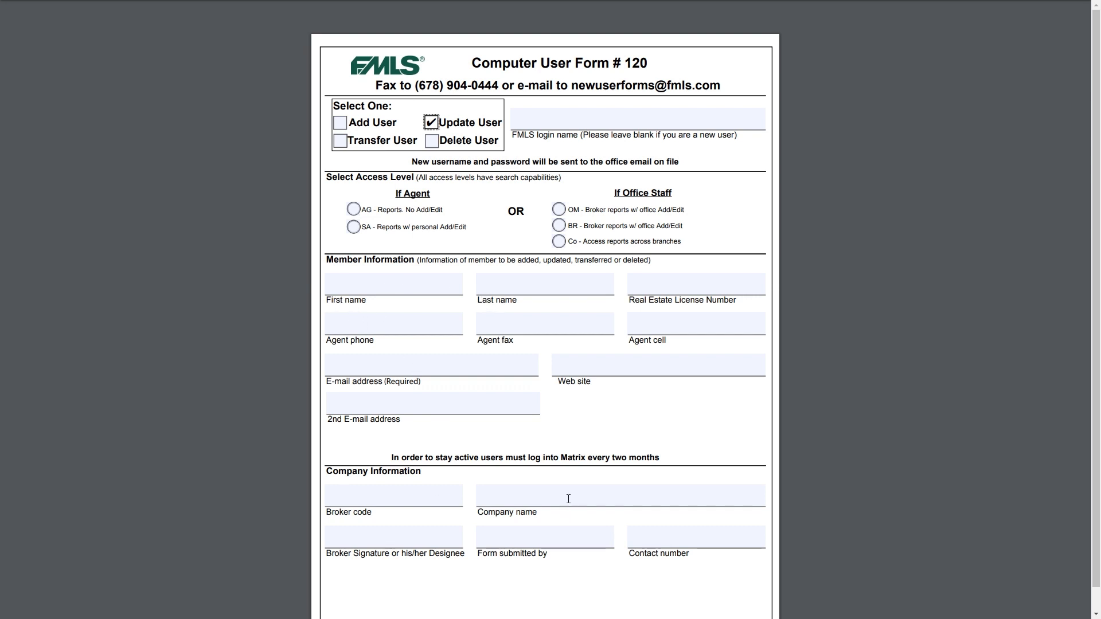
pyautogui.moveTo(413, 131)
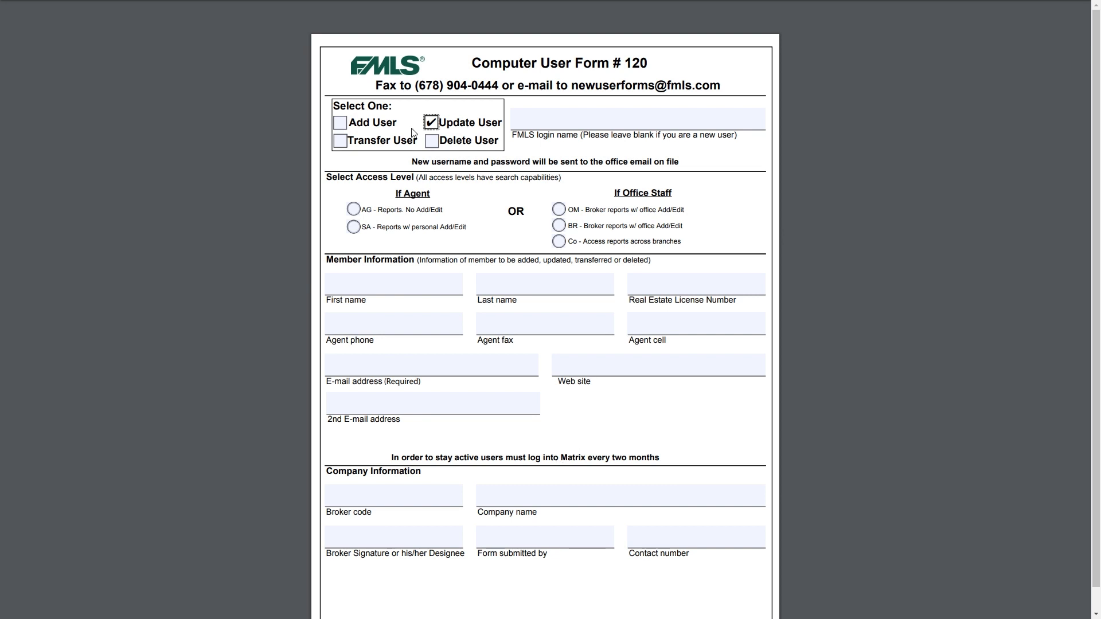
# Untick Update User so no request type is selected
pyautogui.click(431, 123)
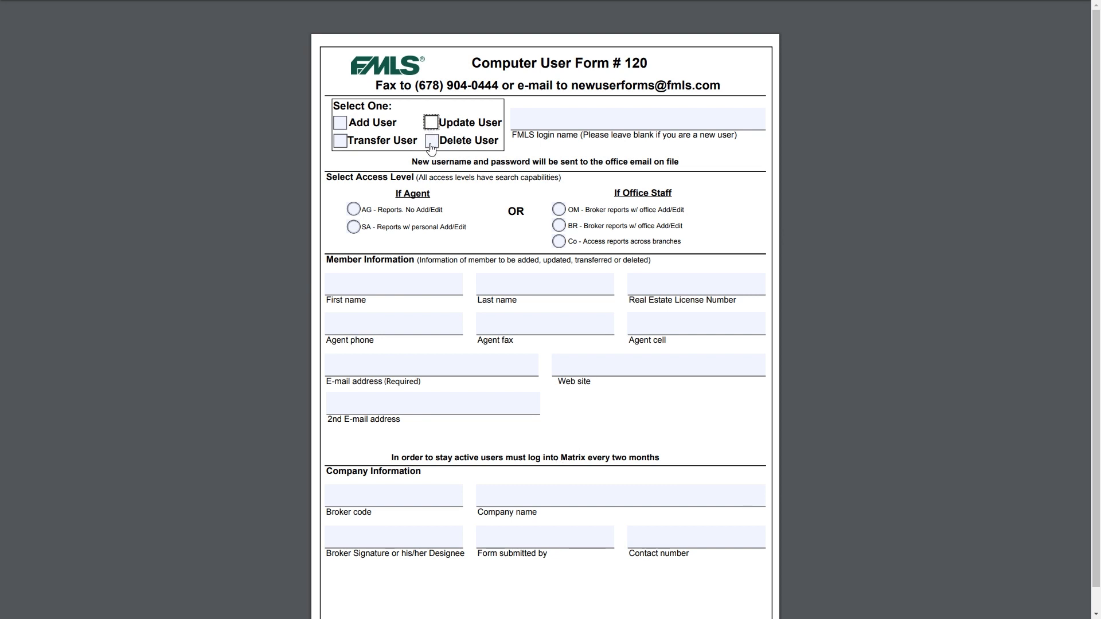
pyautogui.moveTo(553, 124)
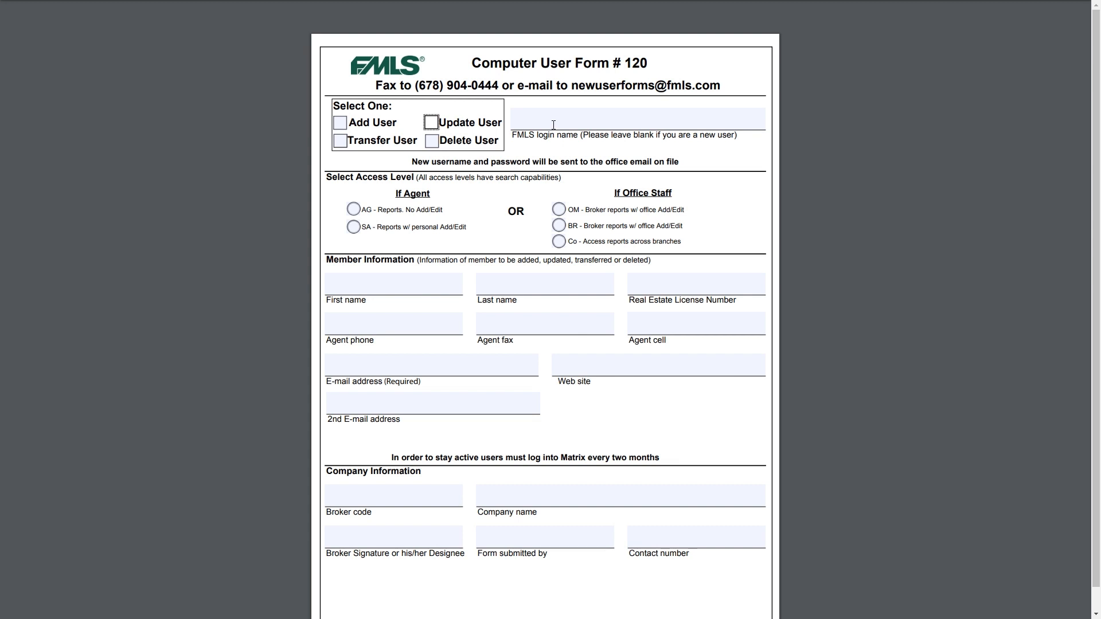
pyautogui.moveTo(394, 215)
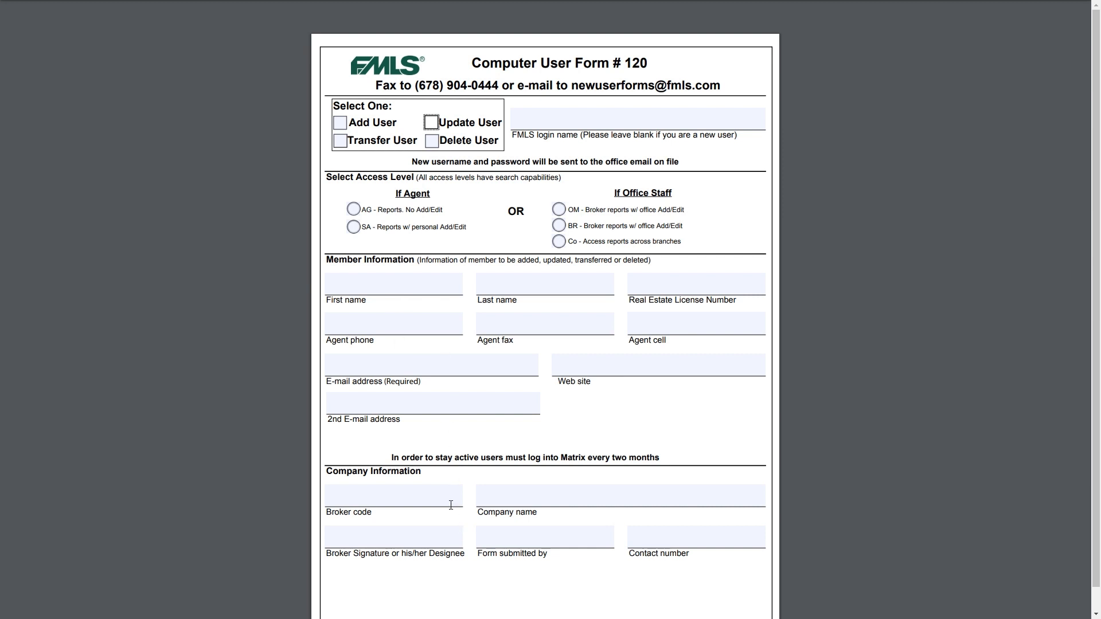
pyautogui.moveTo(421, 523)
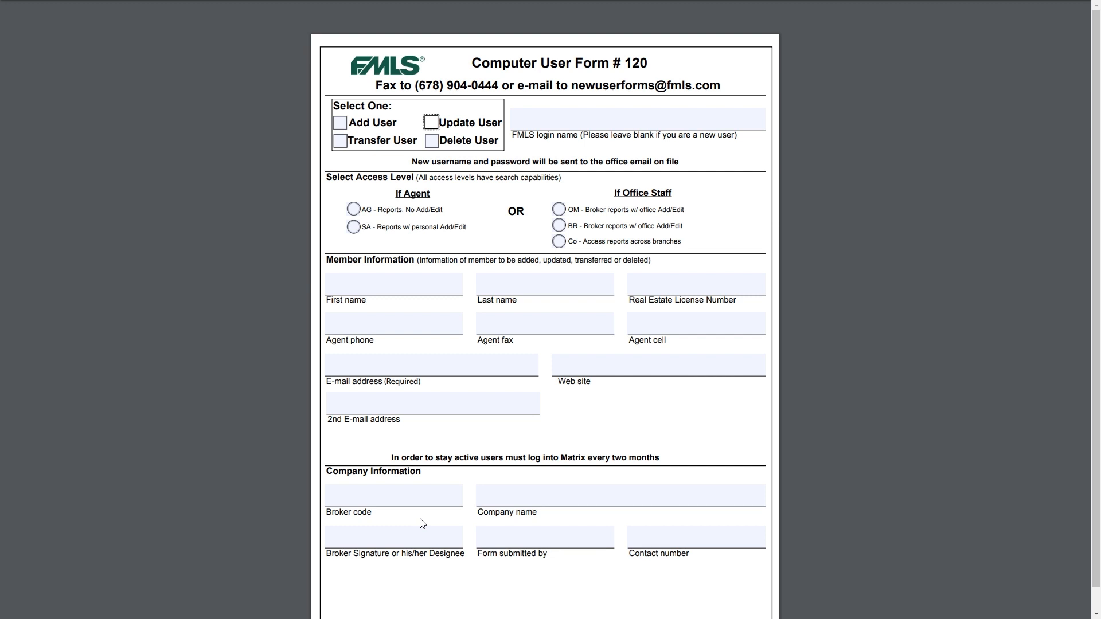
pyautogui.moveTo(384, 455)
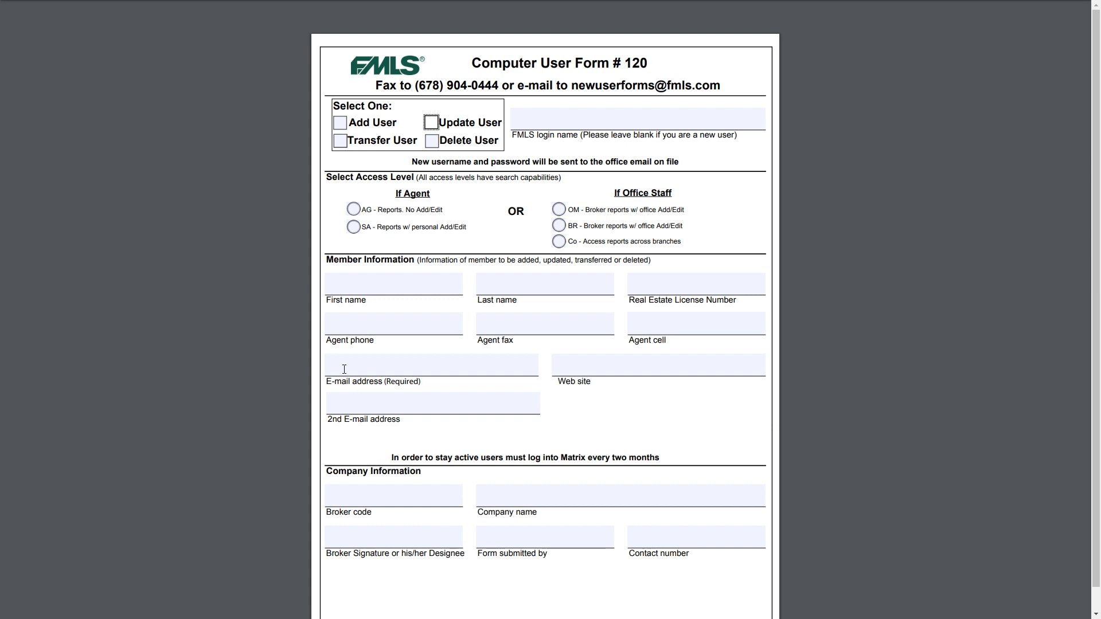
# Tick Transfer User as the request type and review the rest of the form
pyautogui.click(340, 140)
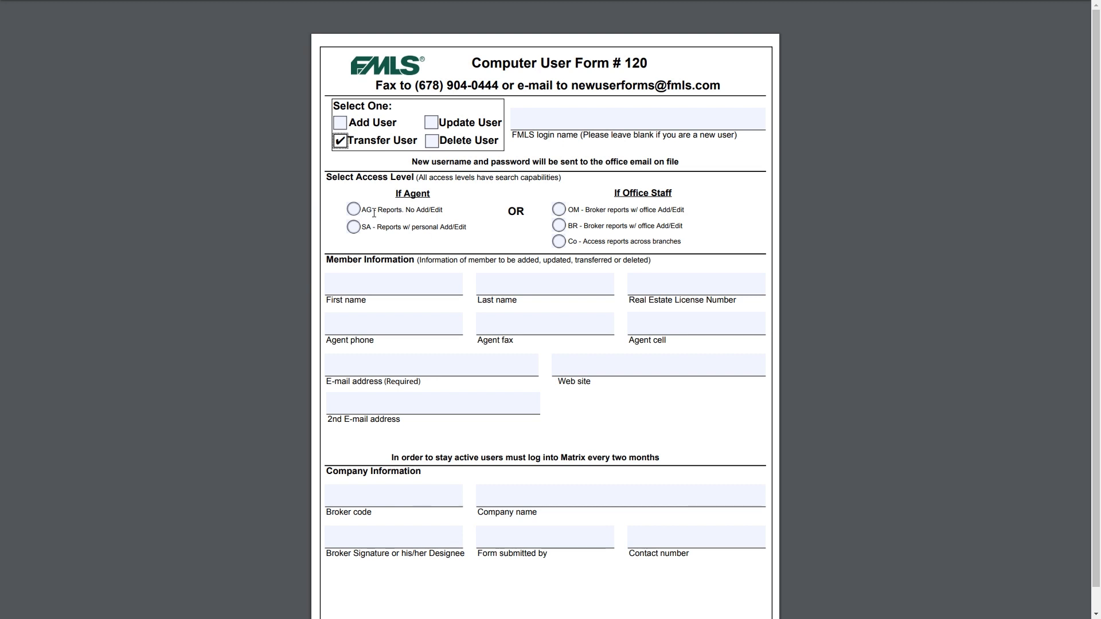
pyautogui.moveTo(484, 237)
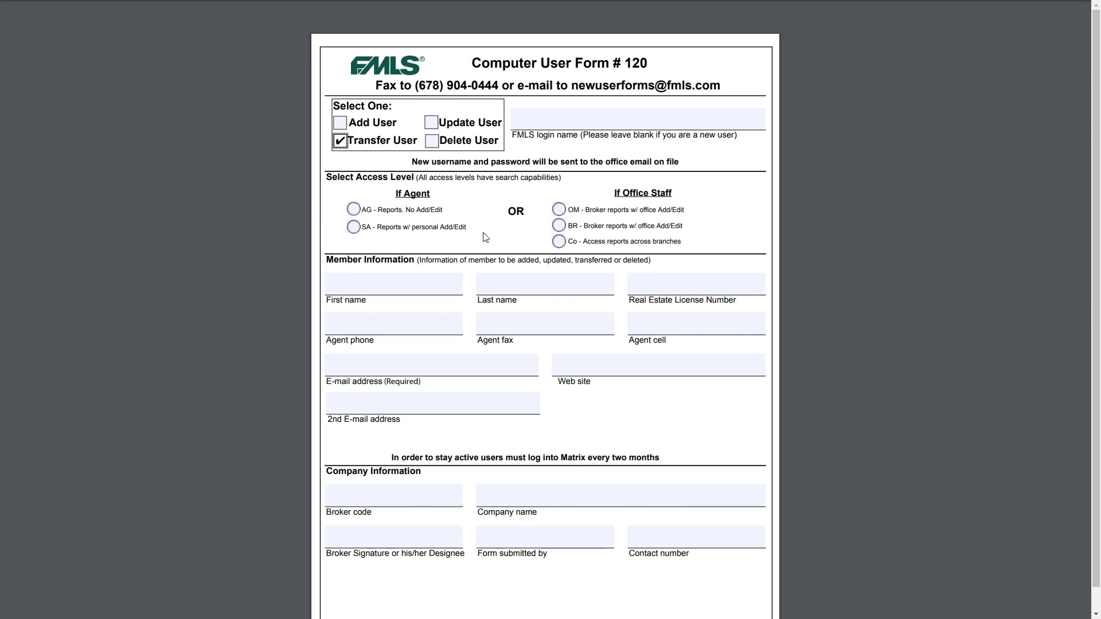
pyautogui.moveTo(470, 272)
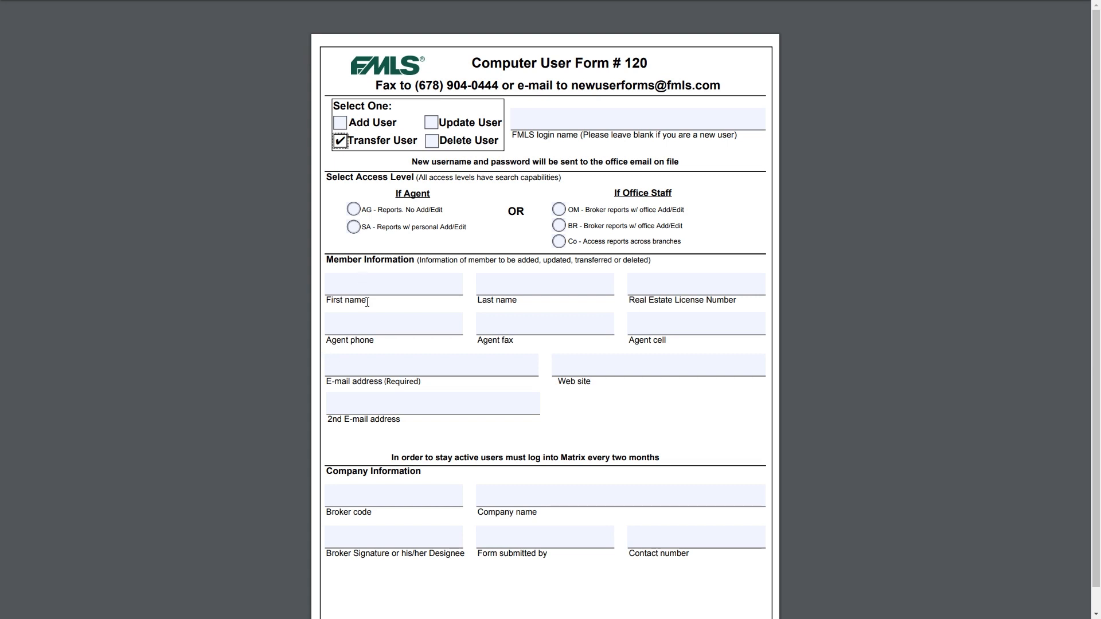
pyautogui.moveTo(697, 283)
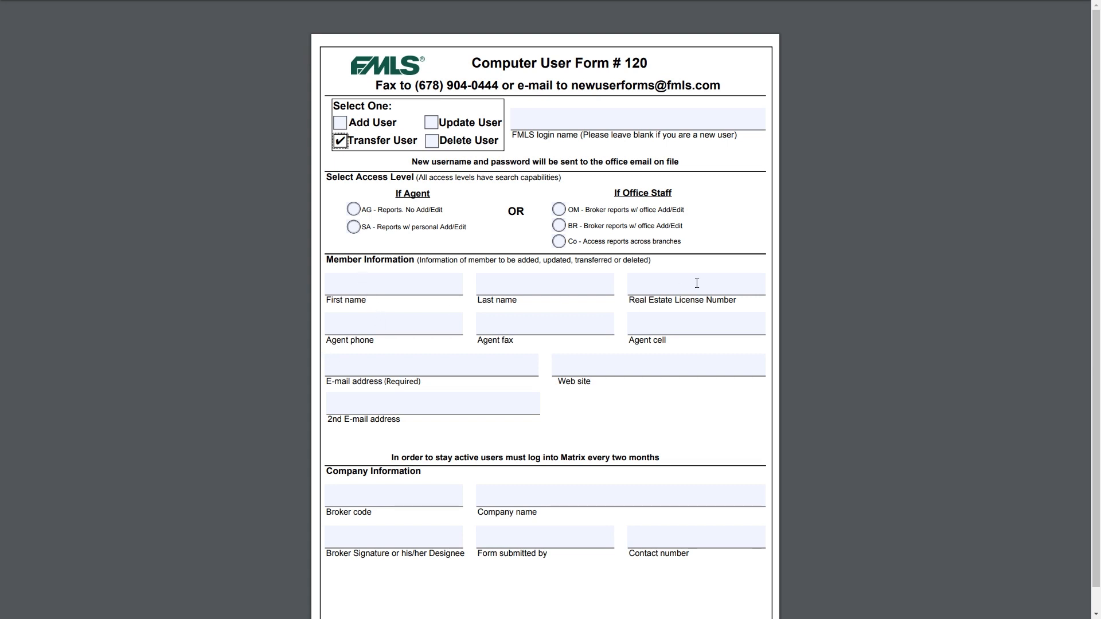
pyautogui.moveTo(592, 347)
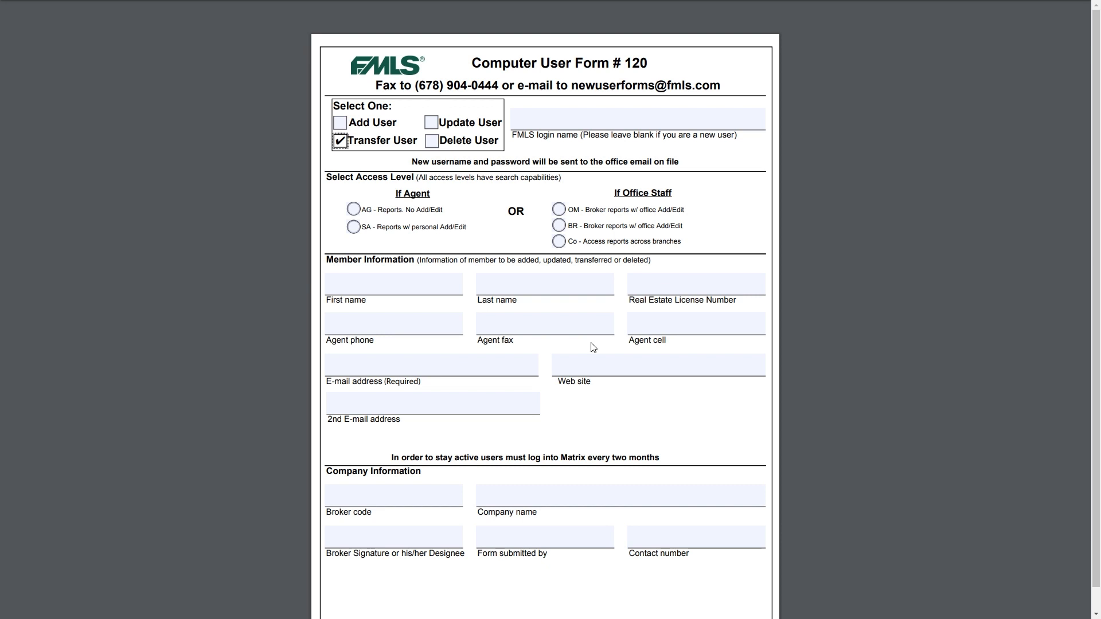
pyautogui.scroll(-3)
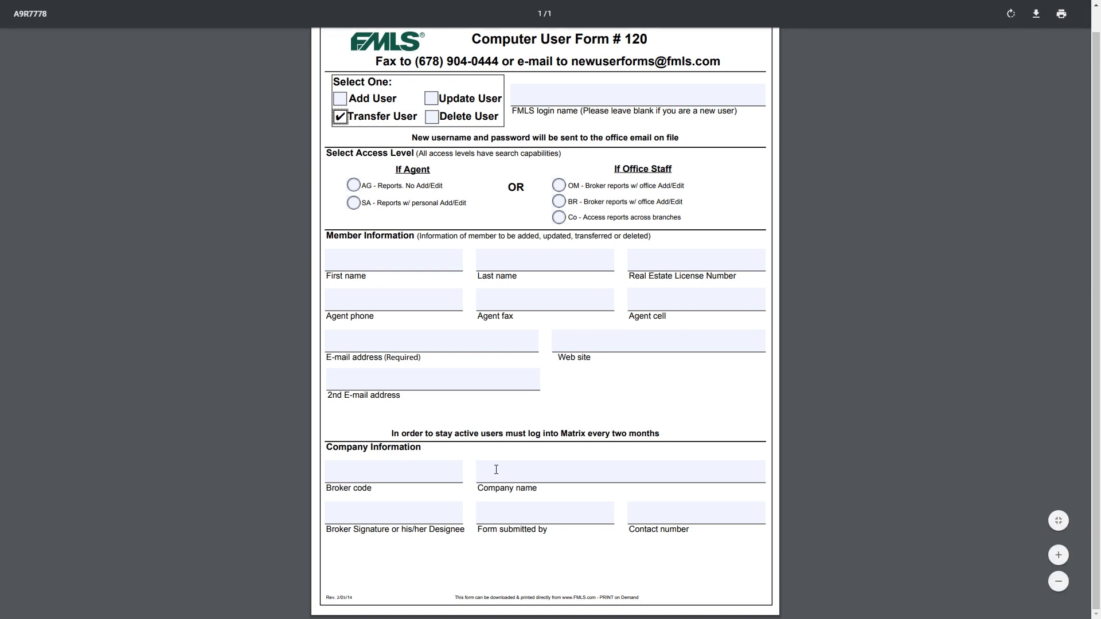
pyautogui.moveTo(354, 520)
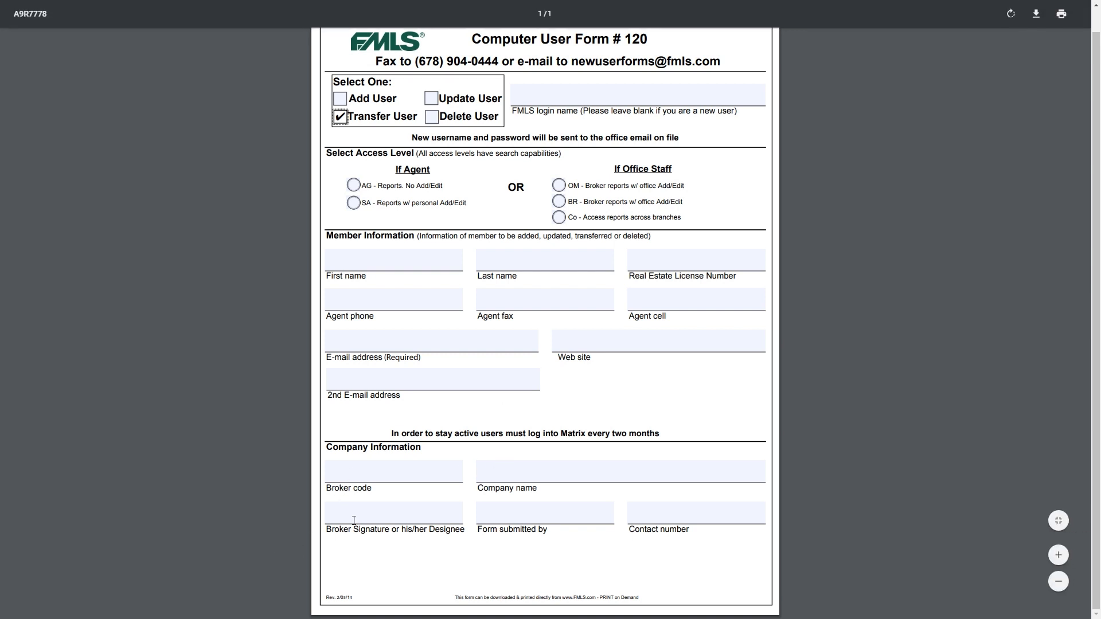
pyautogui.moveTo(551, 532)
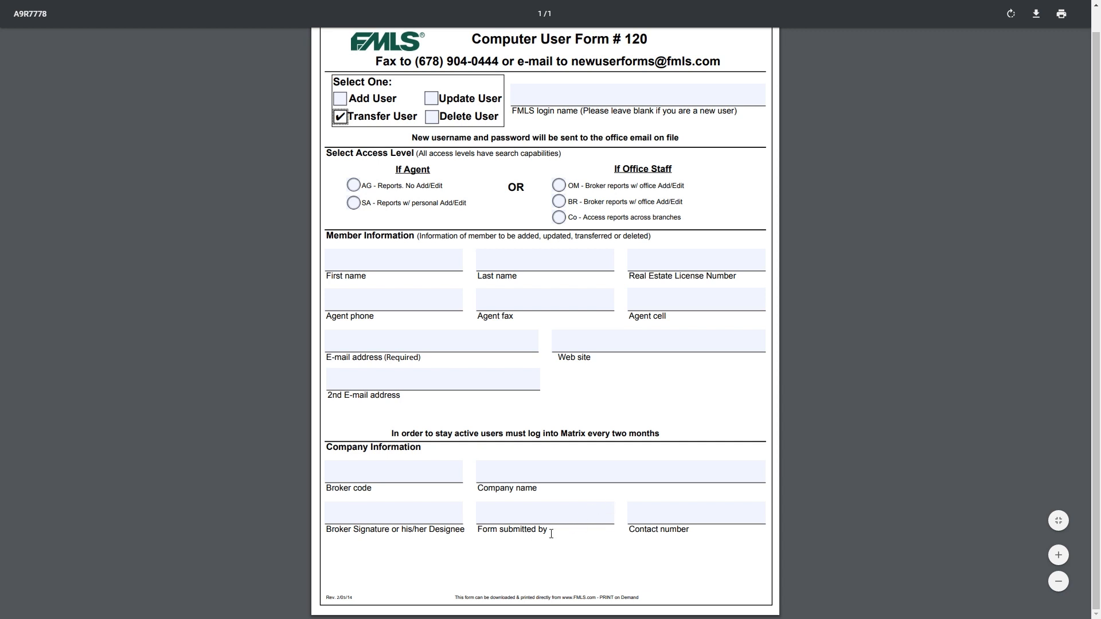
pyautogui.moveTo(694, 517)
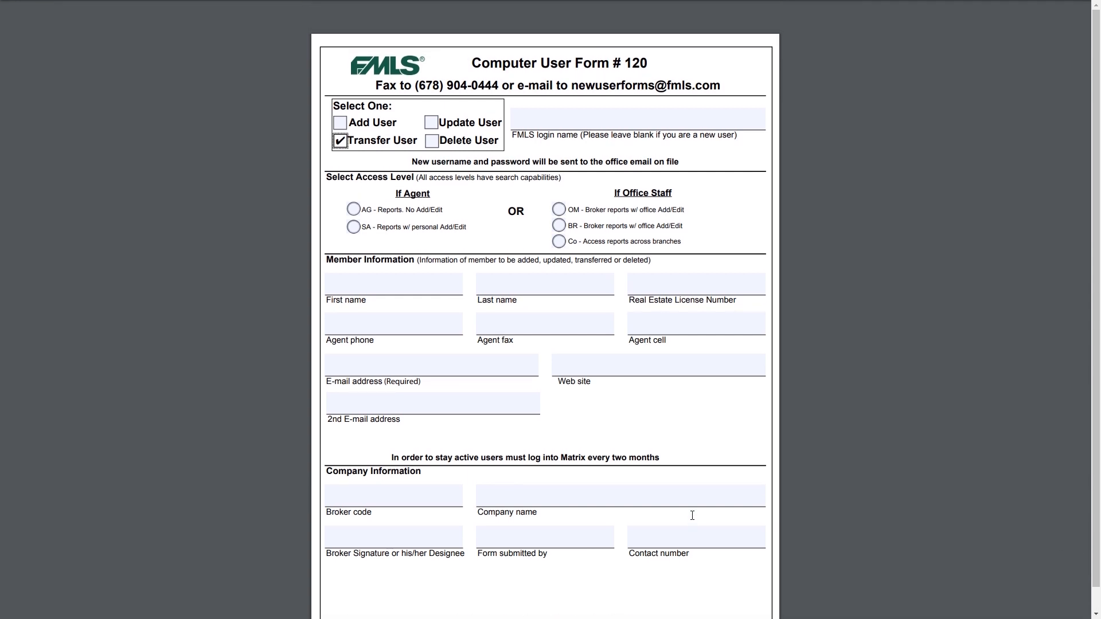
pyautogui.moveTo(595, 205)
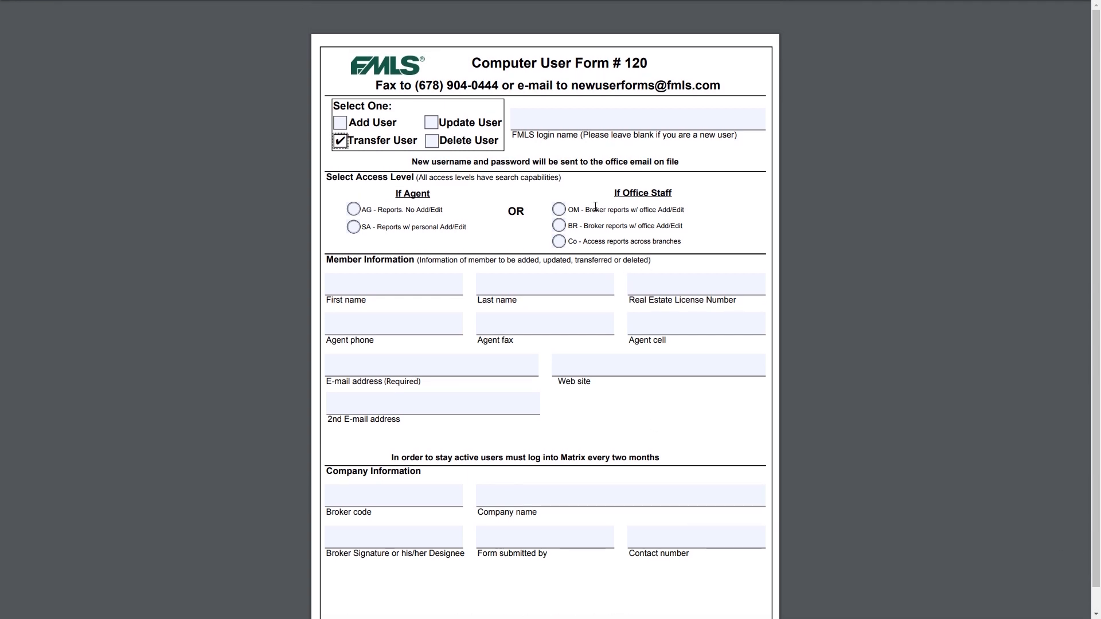
pyautogui.moveTo(585, 95)
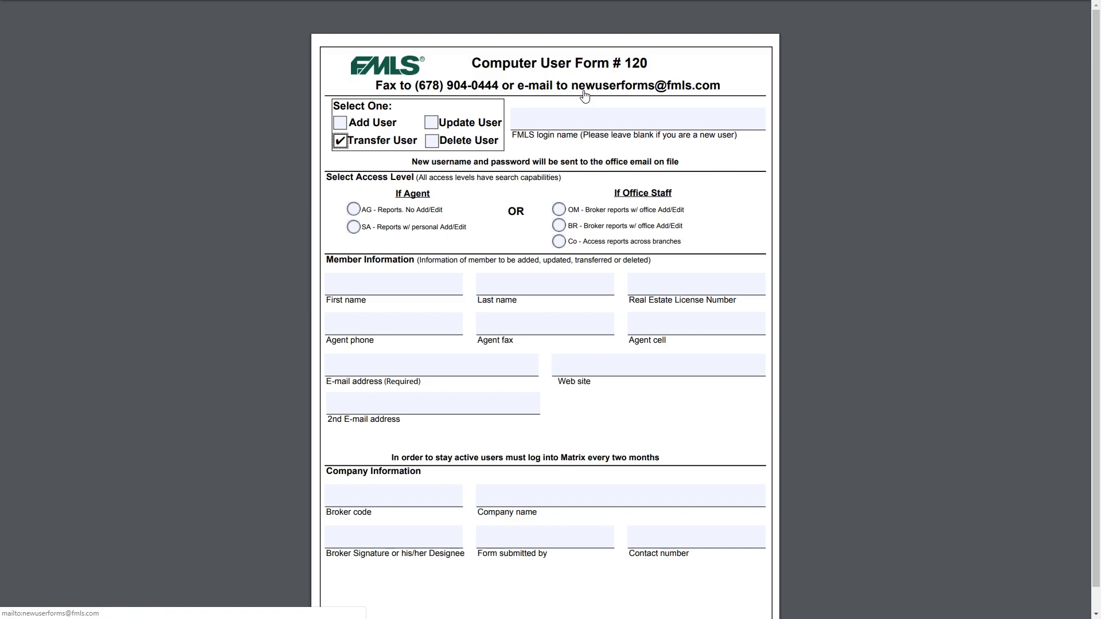